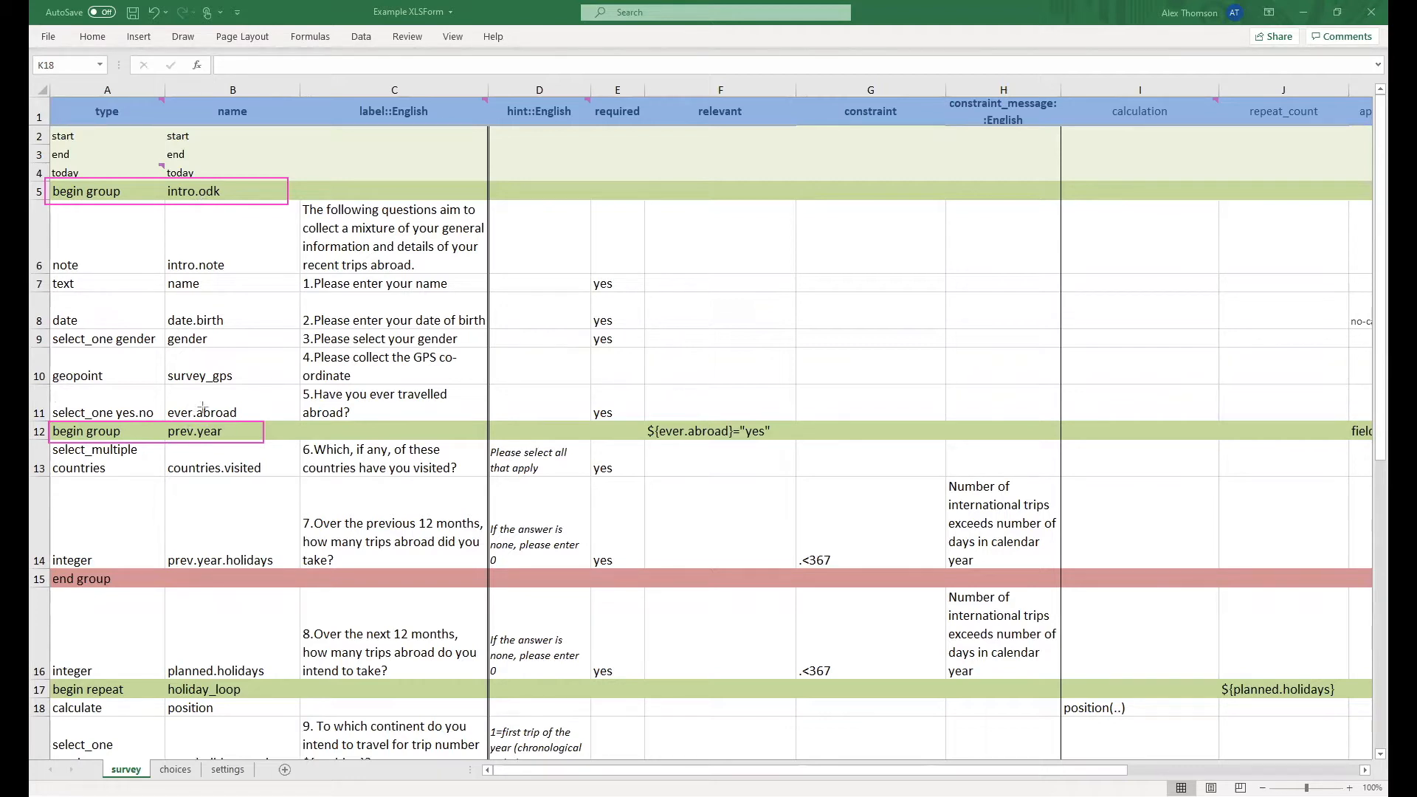
pyautogui.moveTo(307, 585)
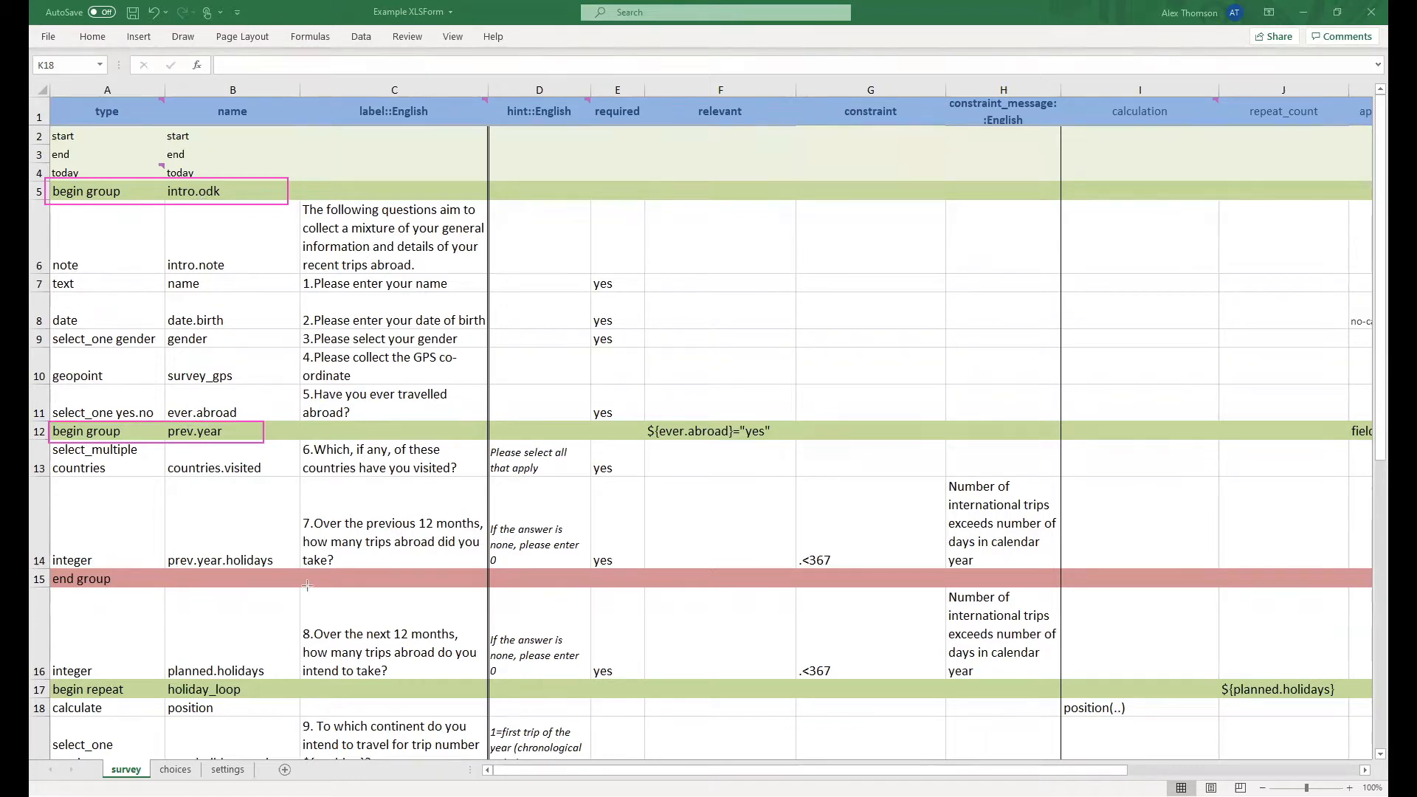
pyautogui.click(81, 578)
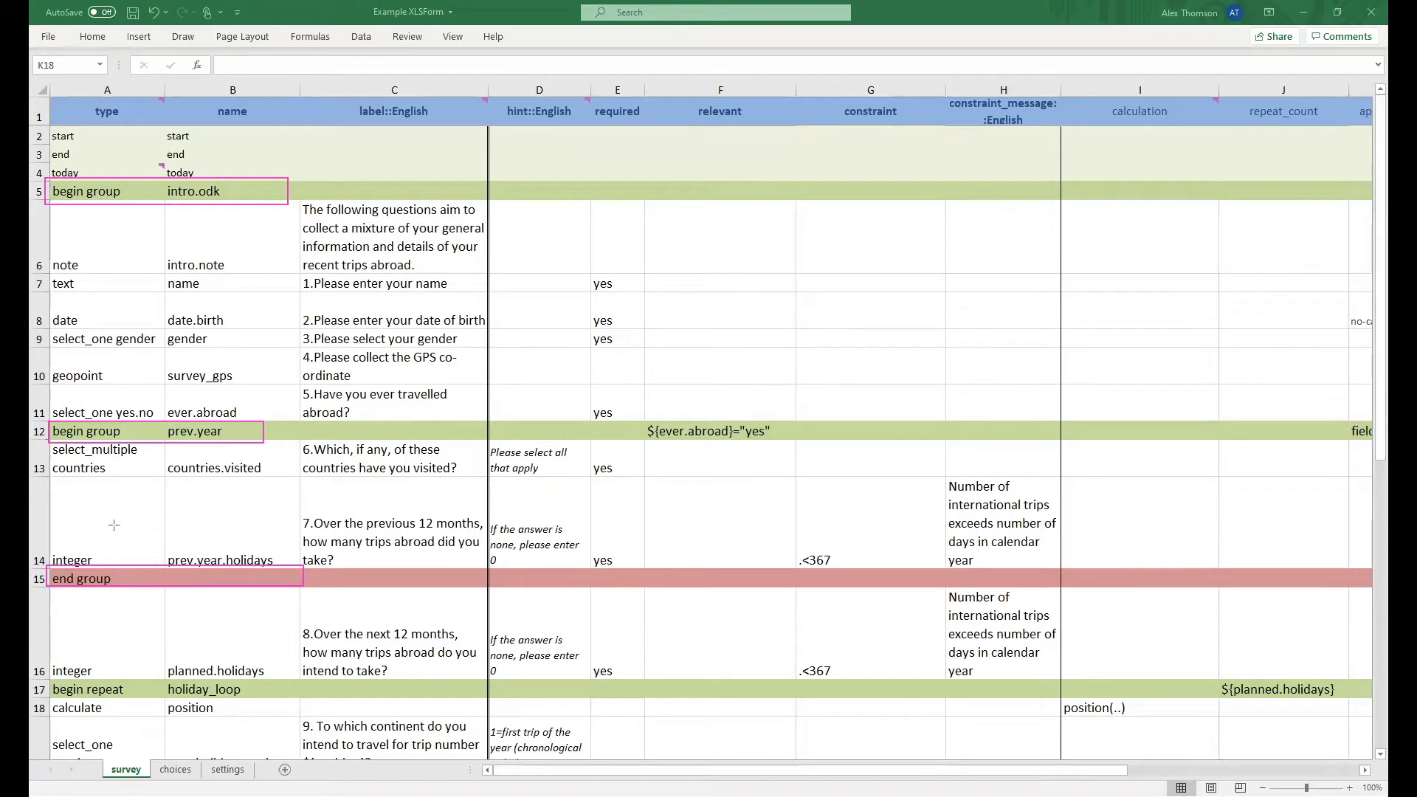
pyautogui.moveTo(179, 512)
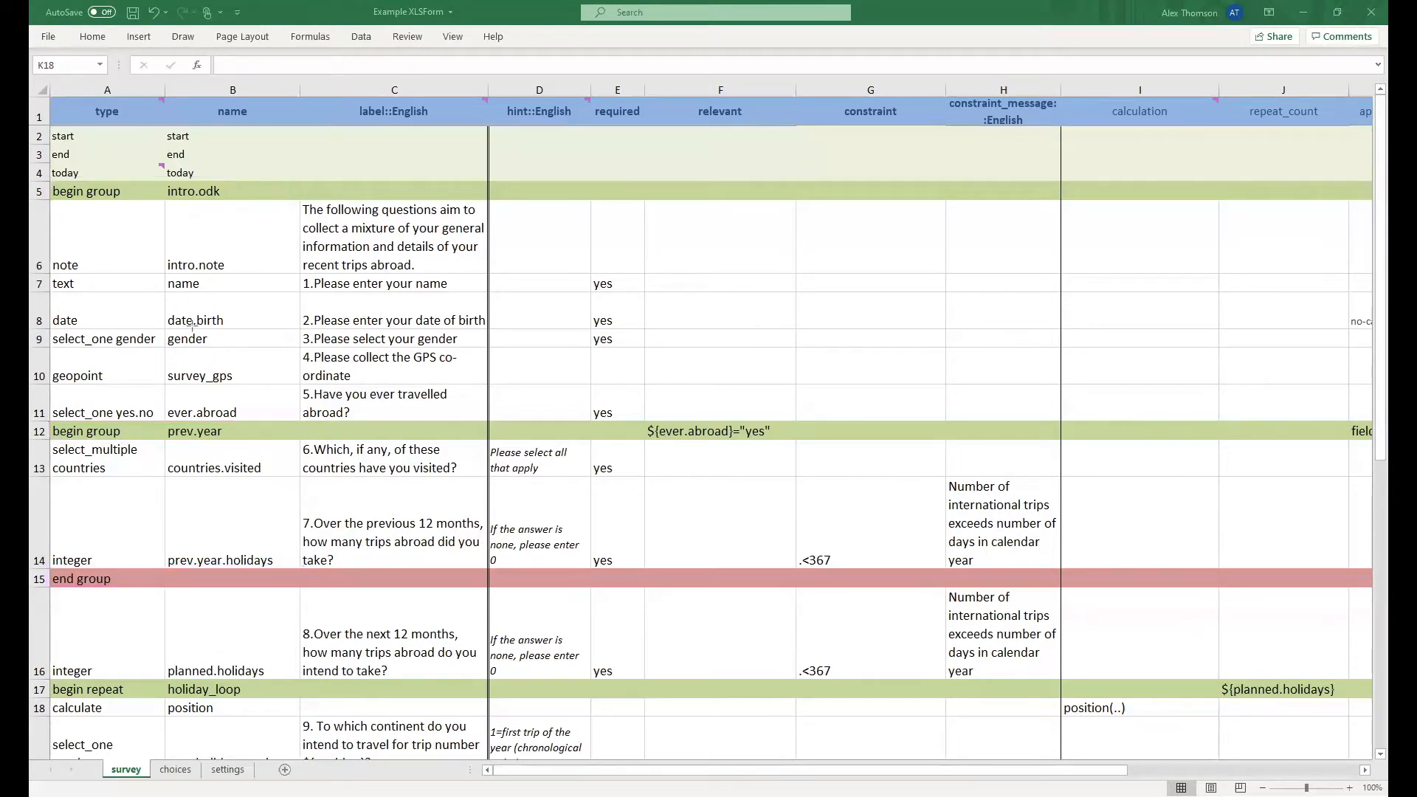
pyautogui.moveTo(215, 389)
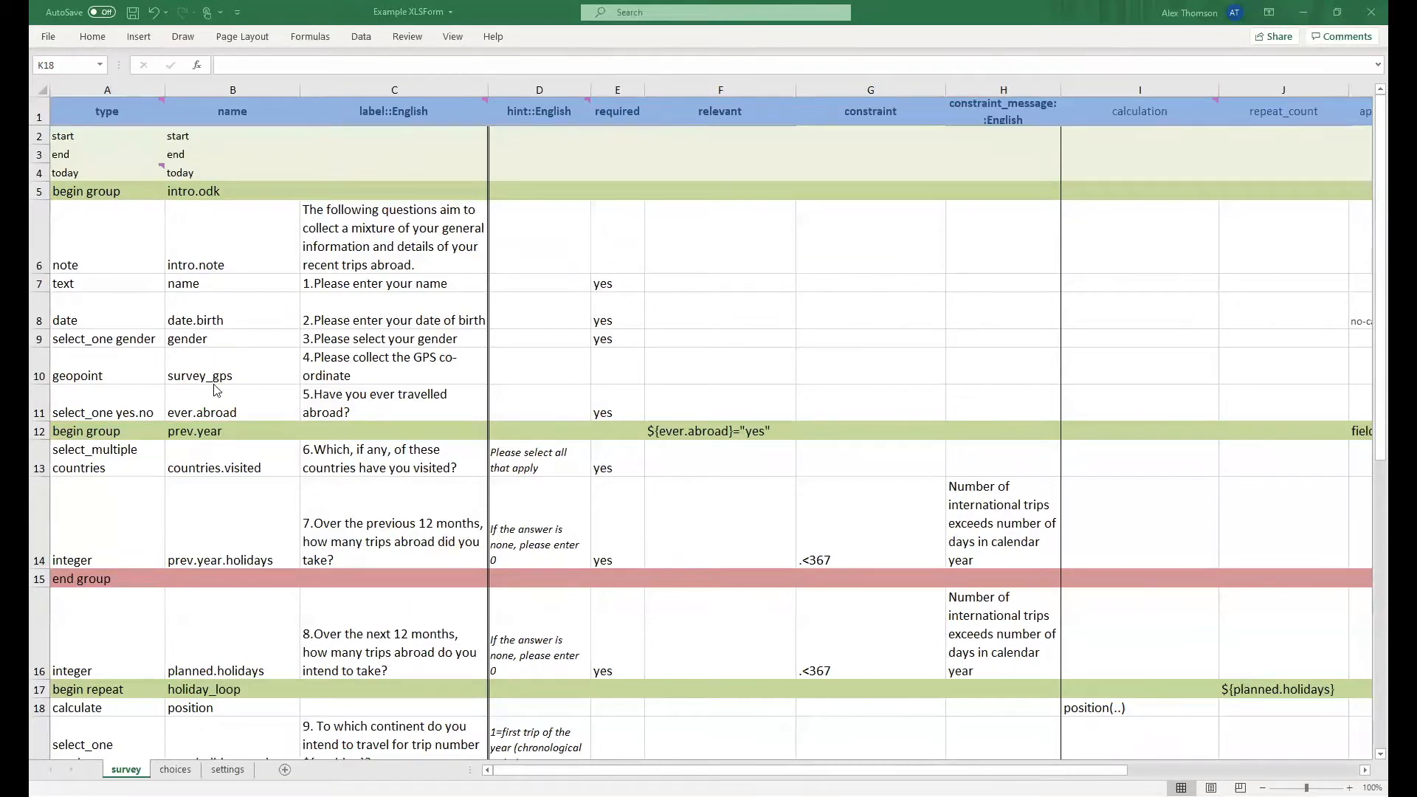
pyautogui.scroll(-3)
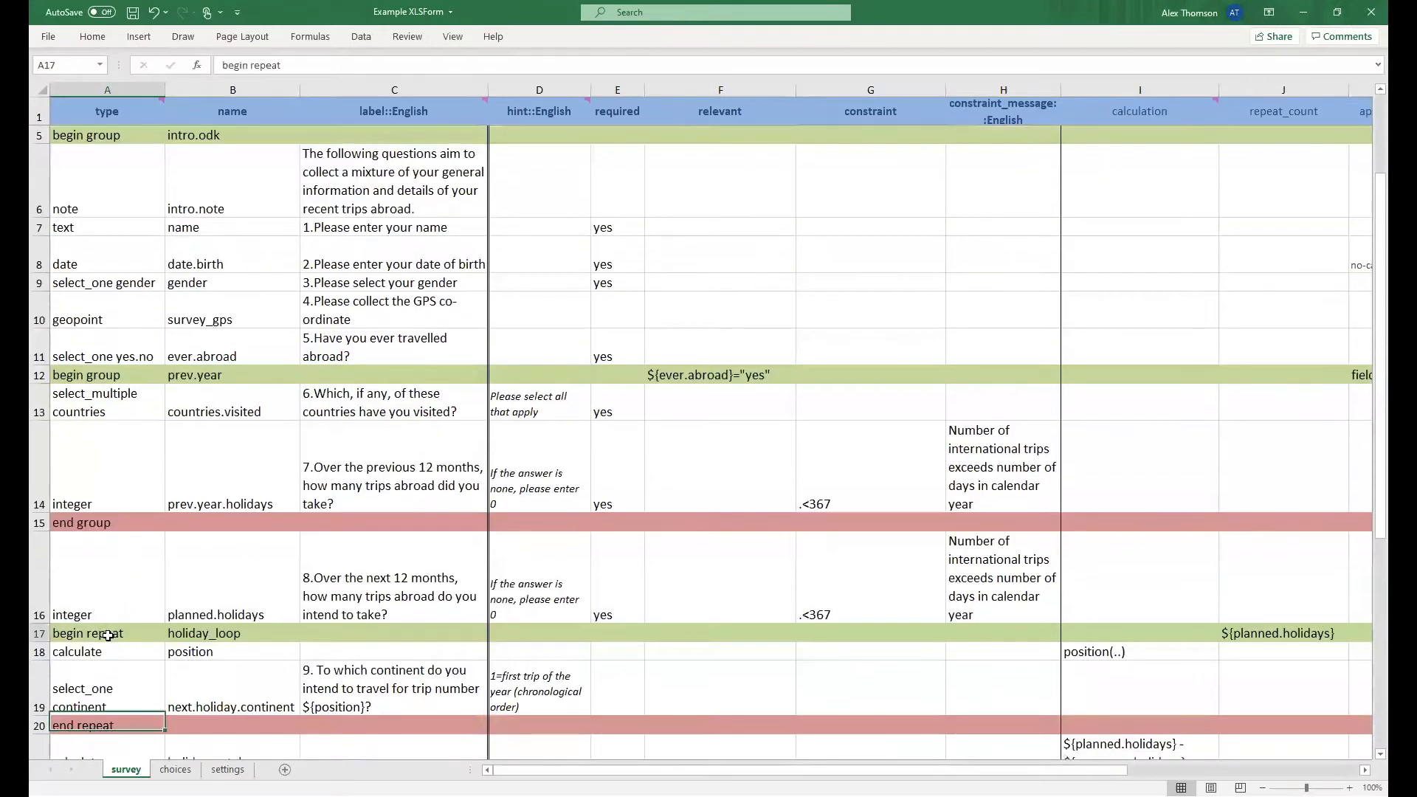
pyautogui.scroll(-3)
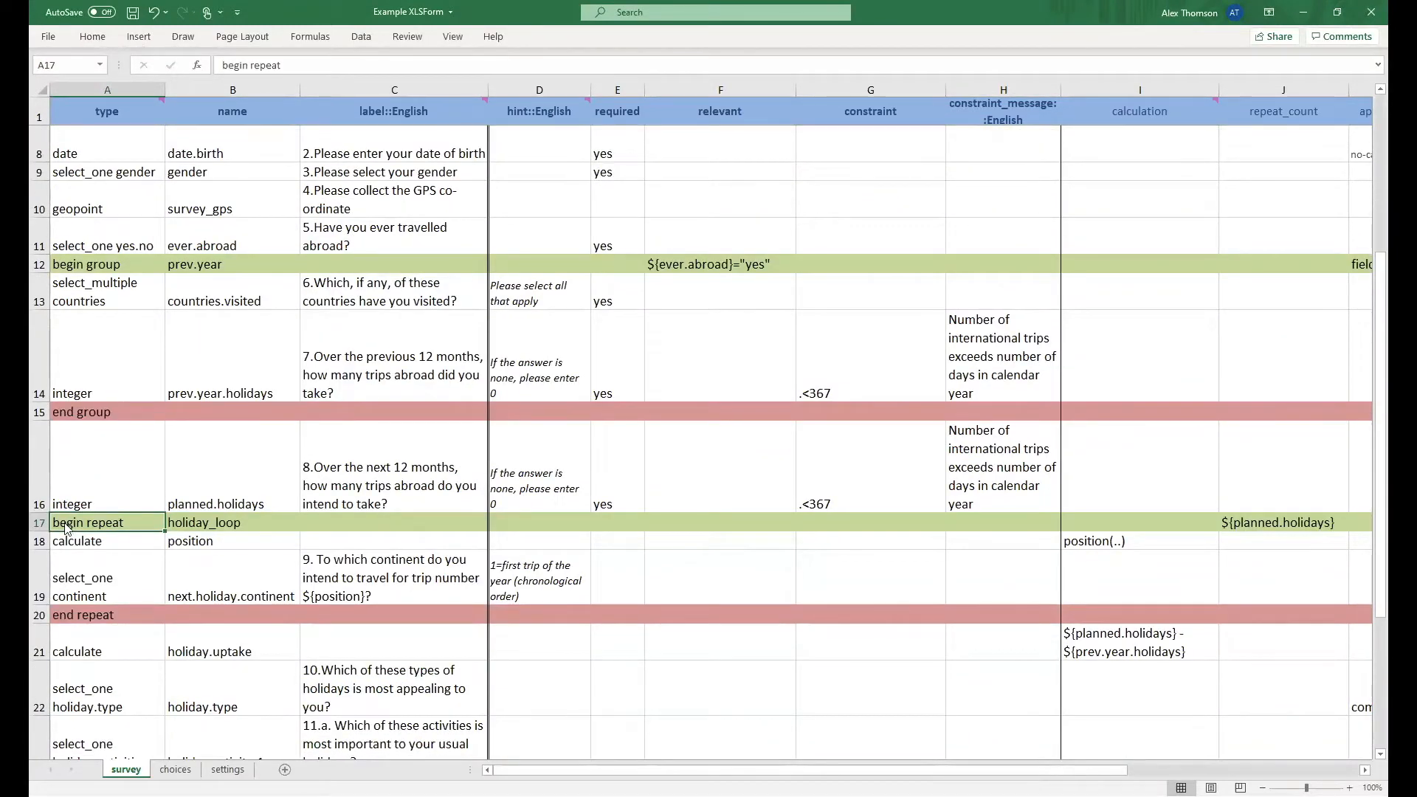
pyautogui.click(81, 615)
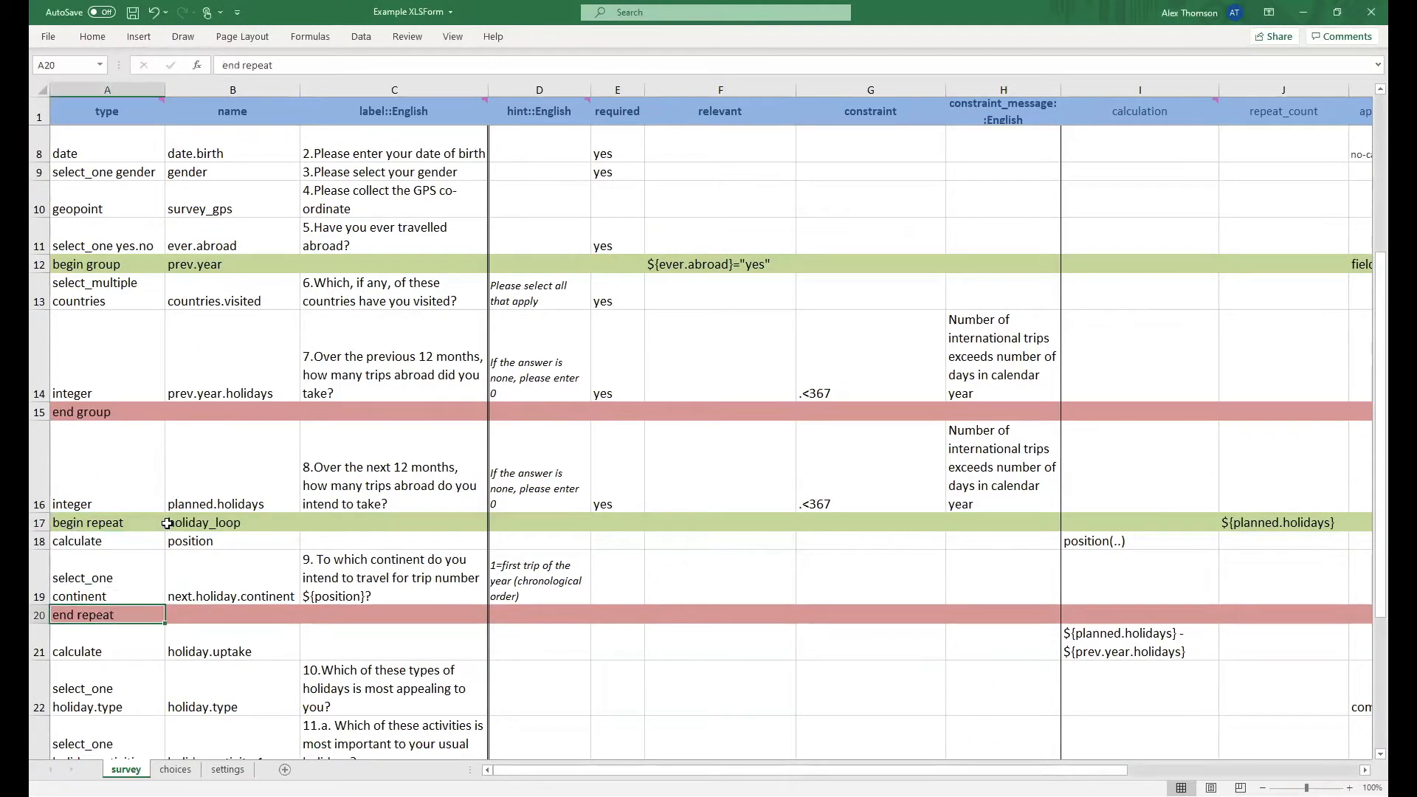
pyautogui.scroll(-3)
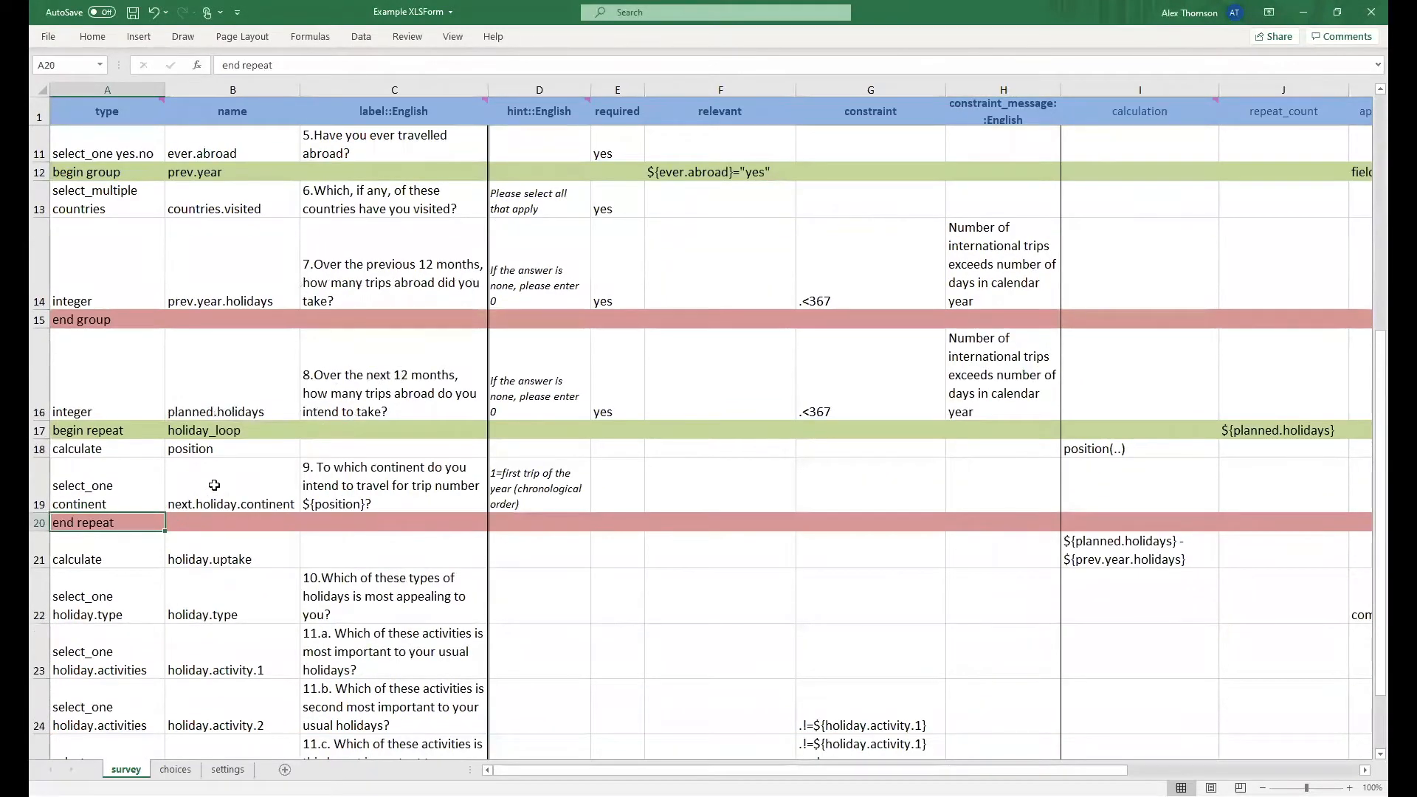
pyautogui.click(232, 88)
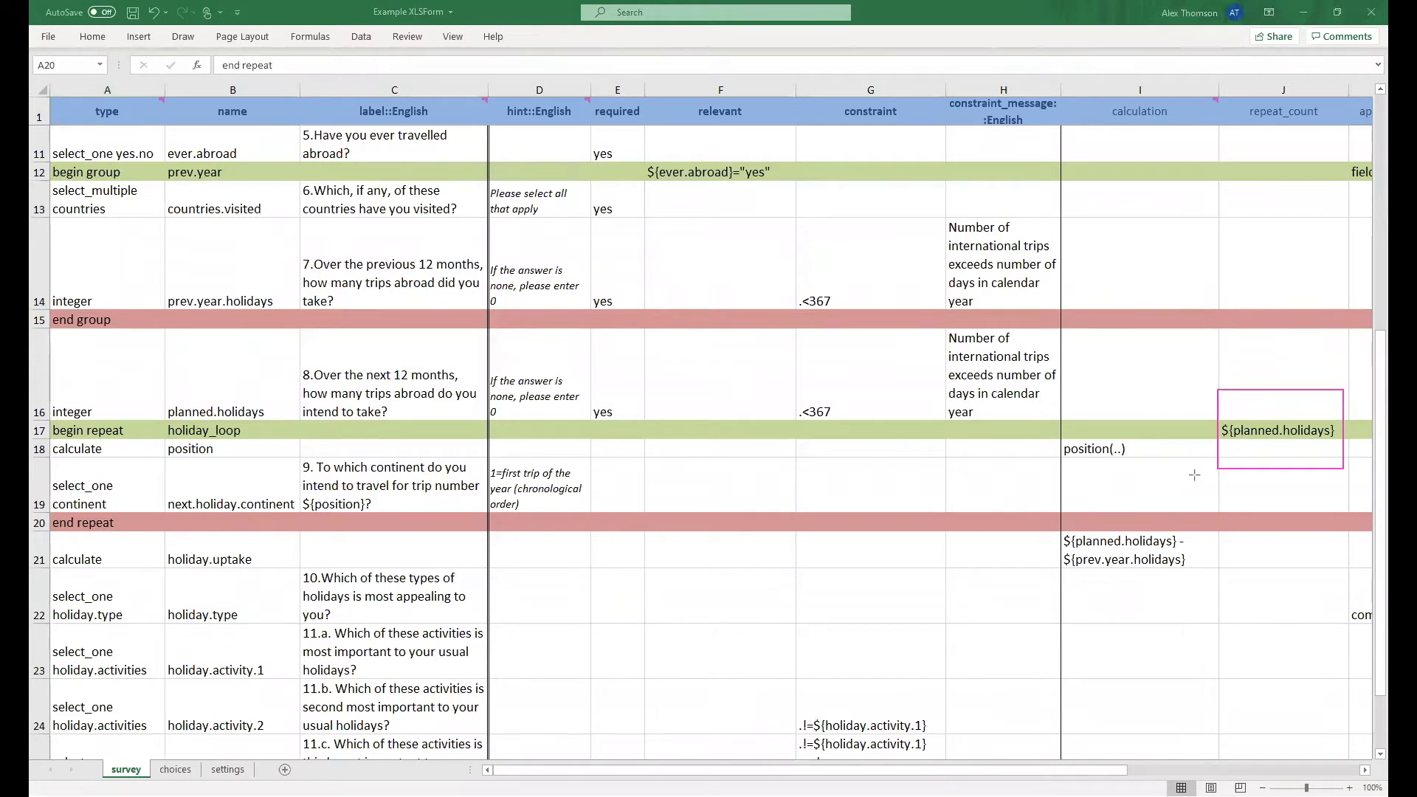
pyautogui.moveTo(1195, 470)
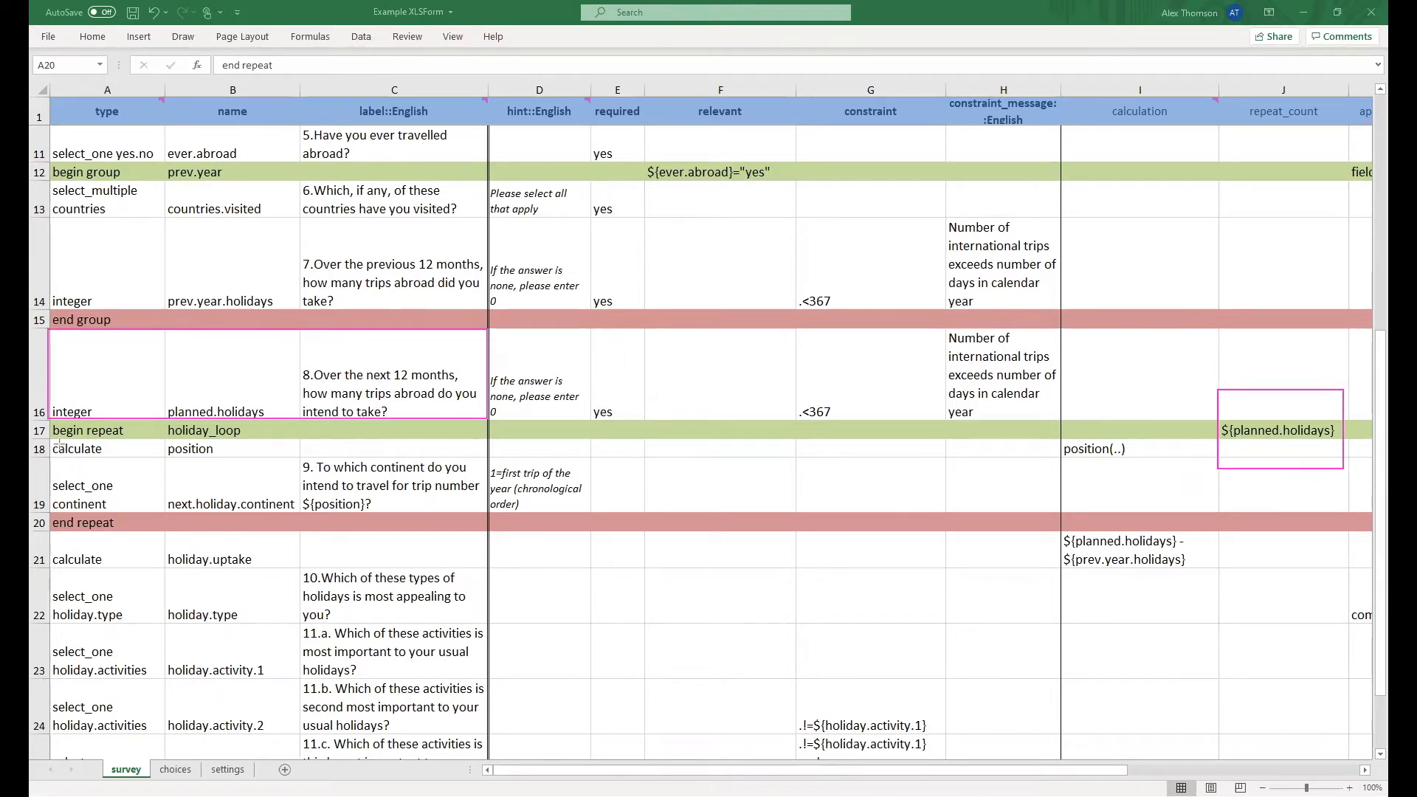
pyautogui.click(162, 448)
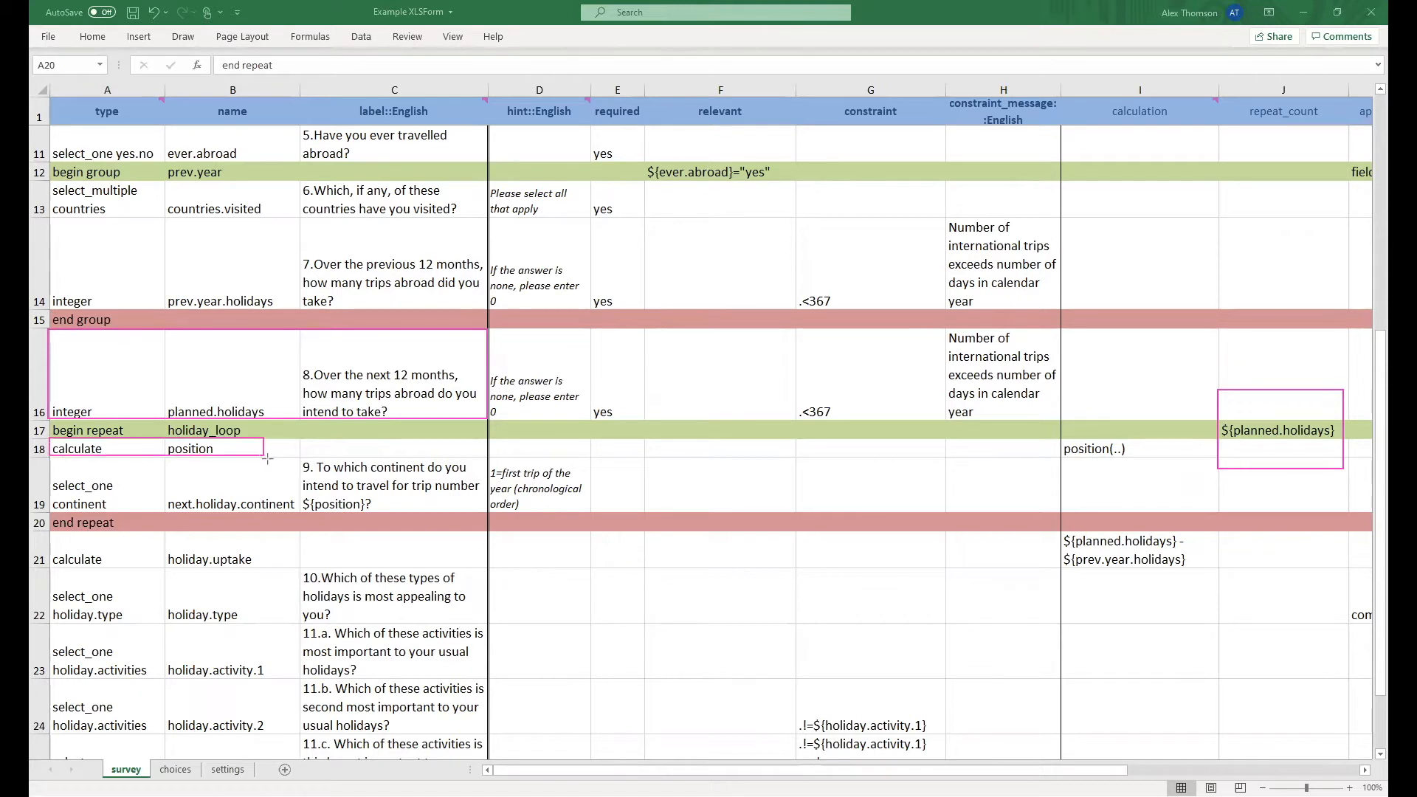
pyautogui.moveTo(923, 523)
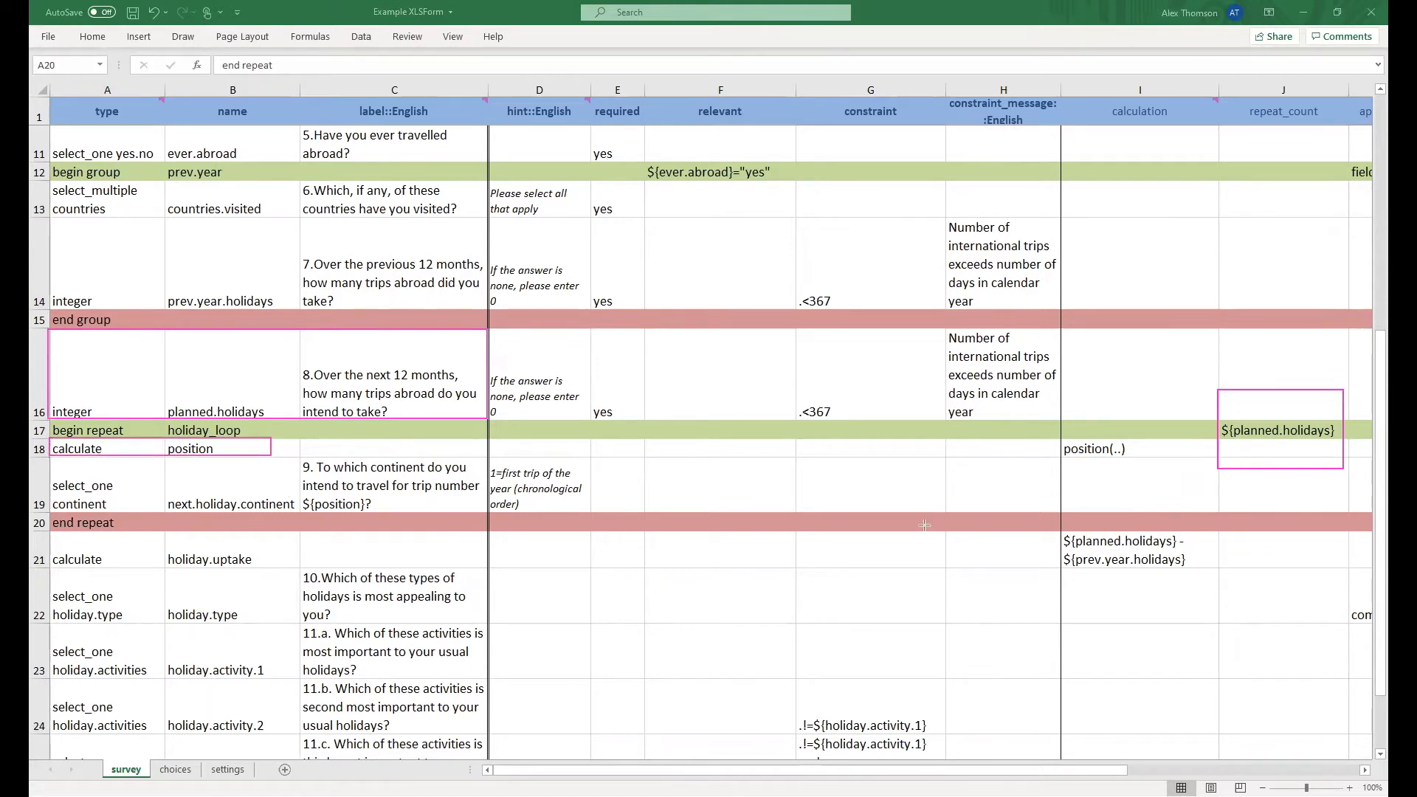
pyautogui.moveTo(1131, 462)
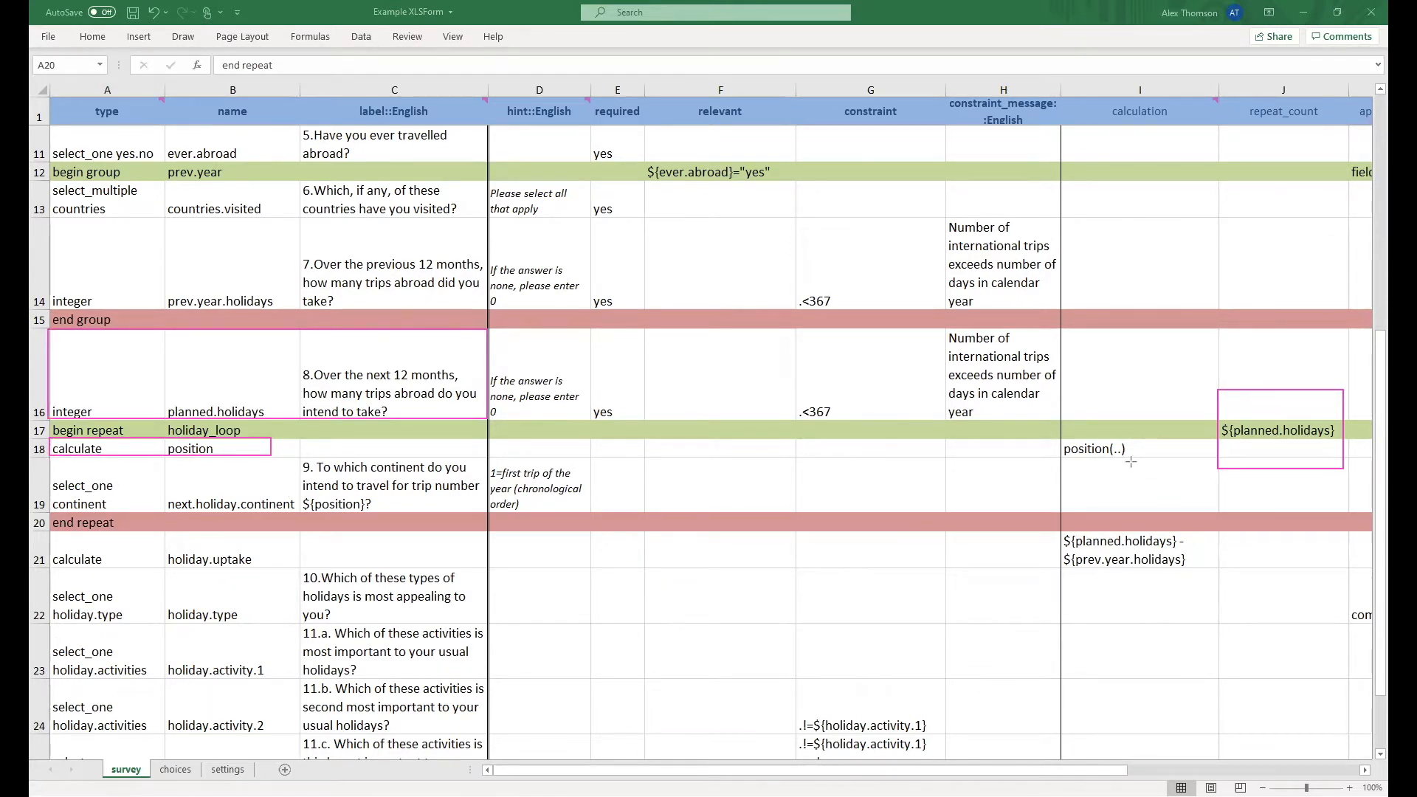
pyautogui.click(1093, 449)
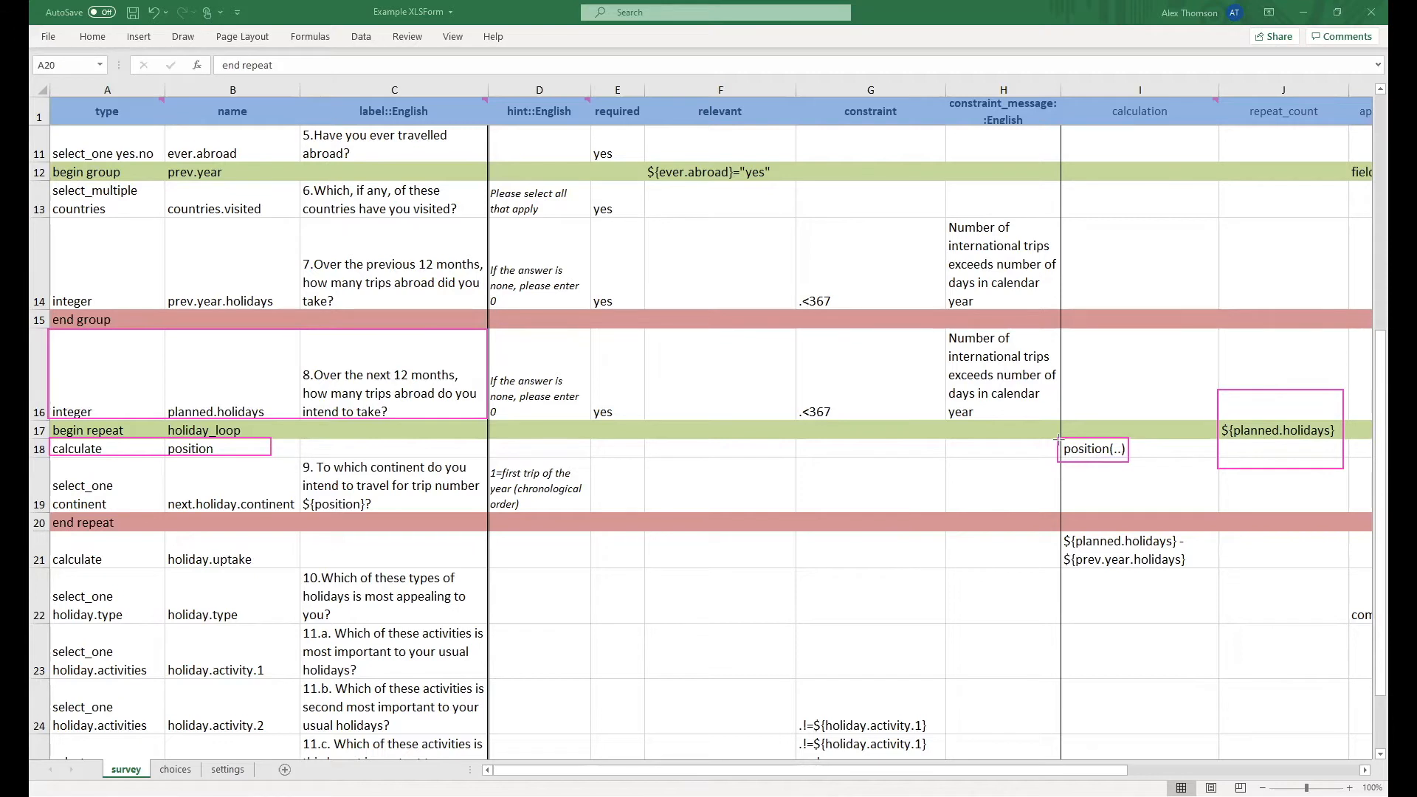
pyautogui.moveTo(644, 481)
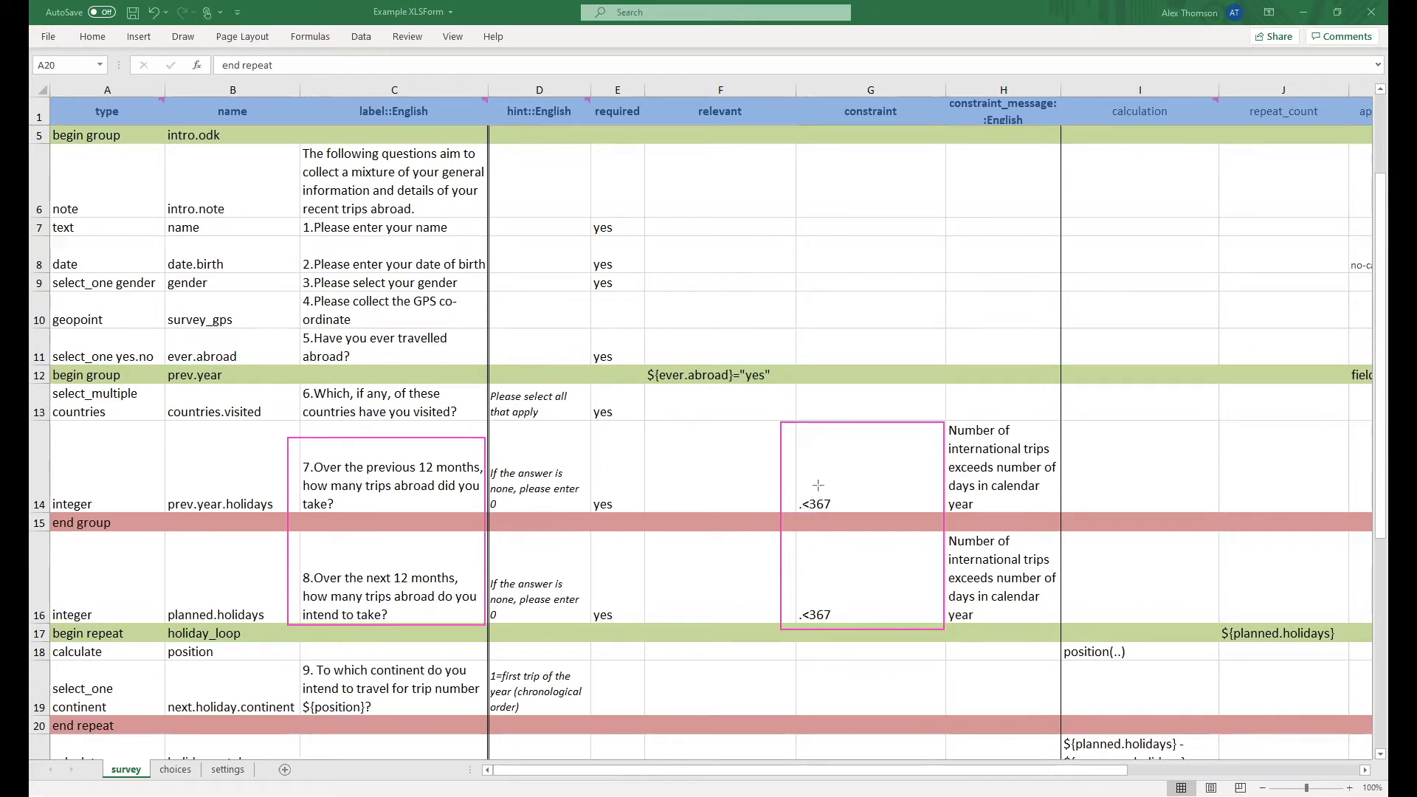
pyautogui.moveTo(830, 504)
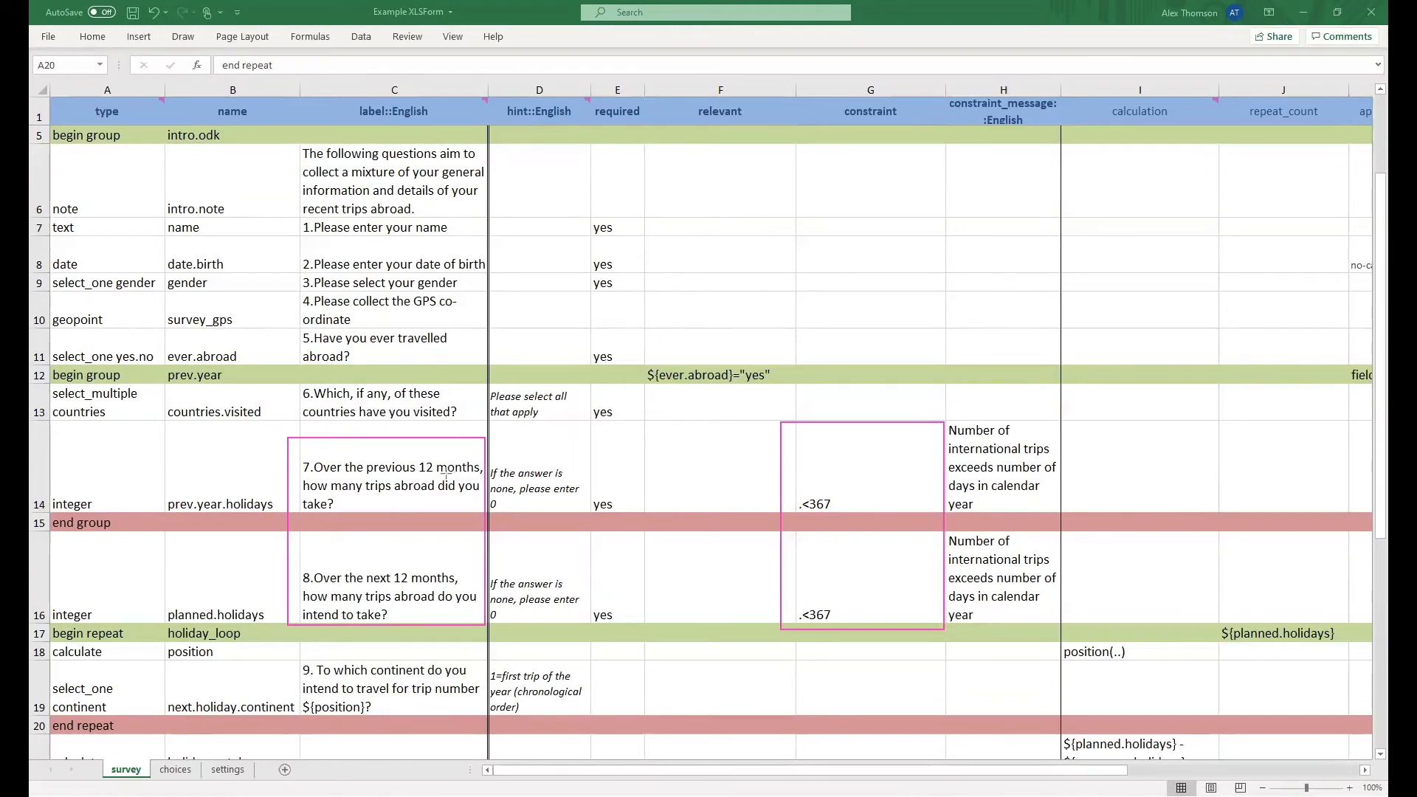
pyautogui.scroll(-3)
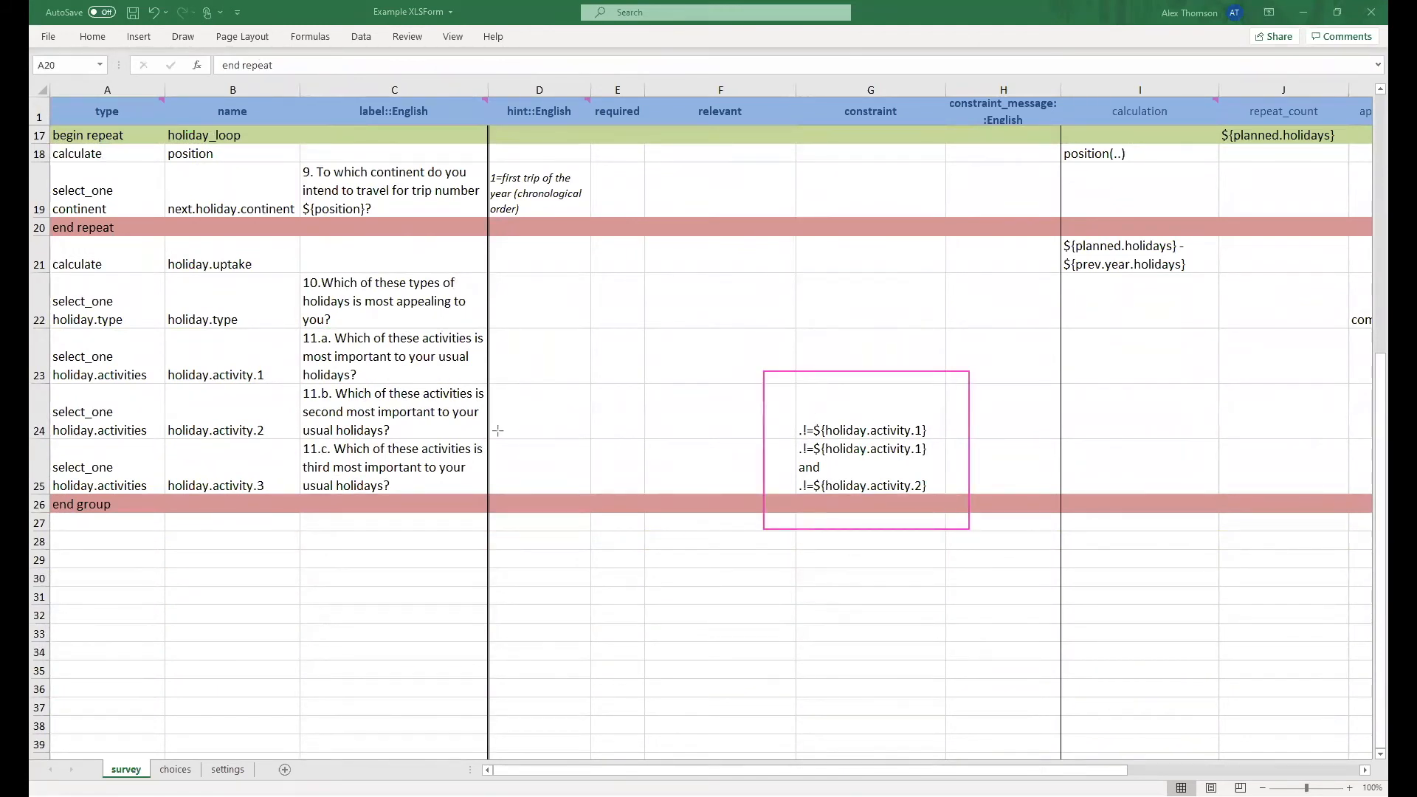
pyautogui.click(393, 411)
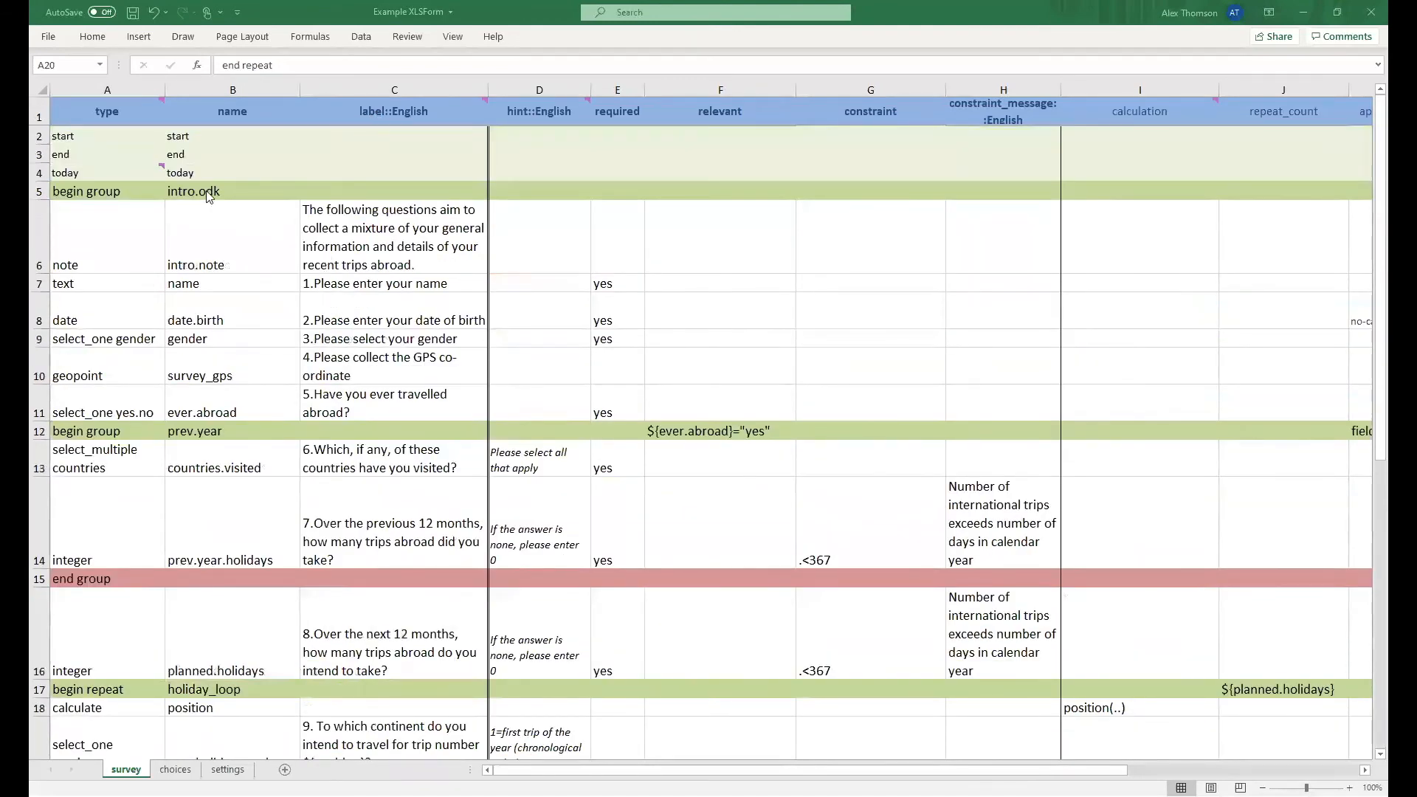
pyautogui.moveTo(195, 47)
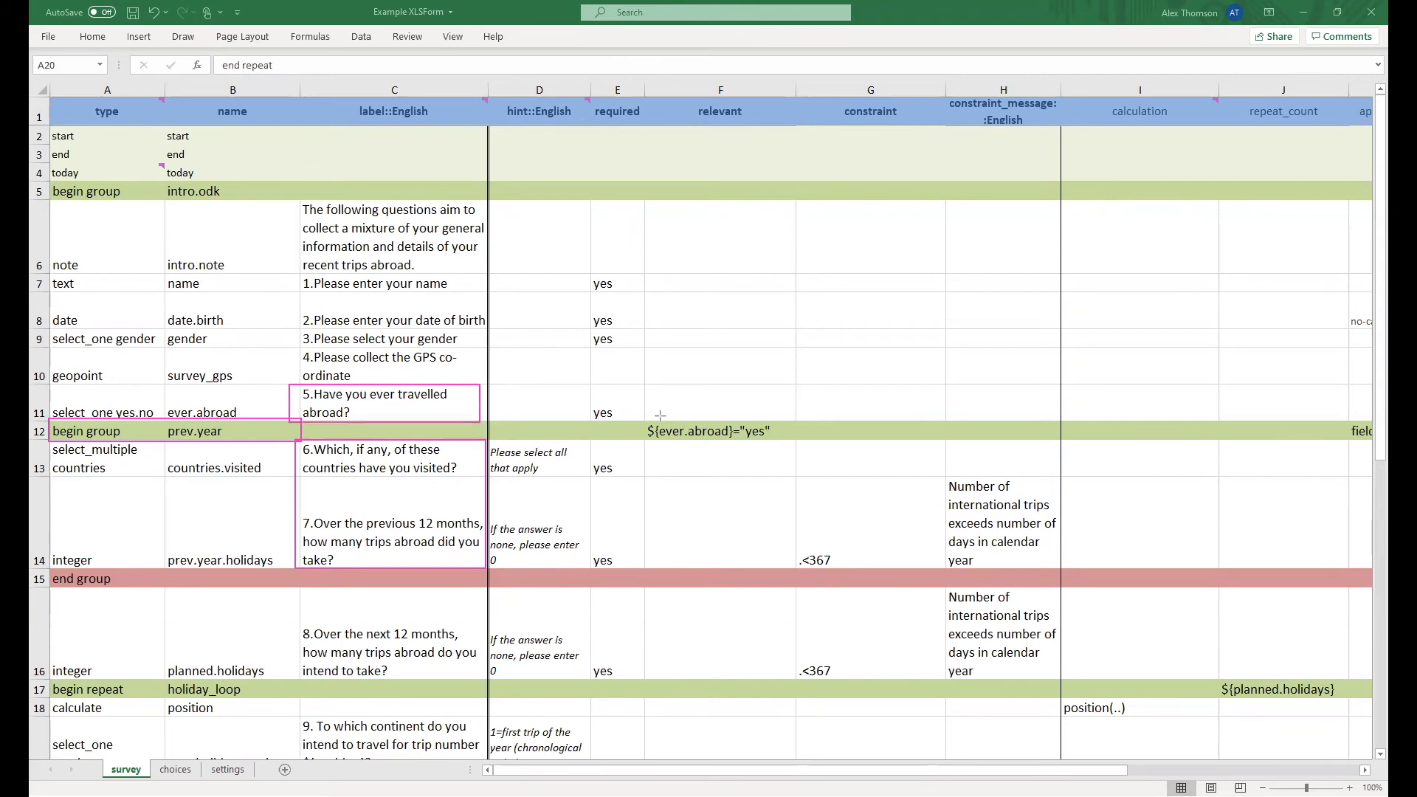
pyautogui.moveTo(644, 436)
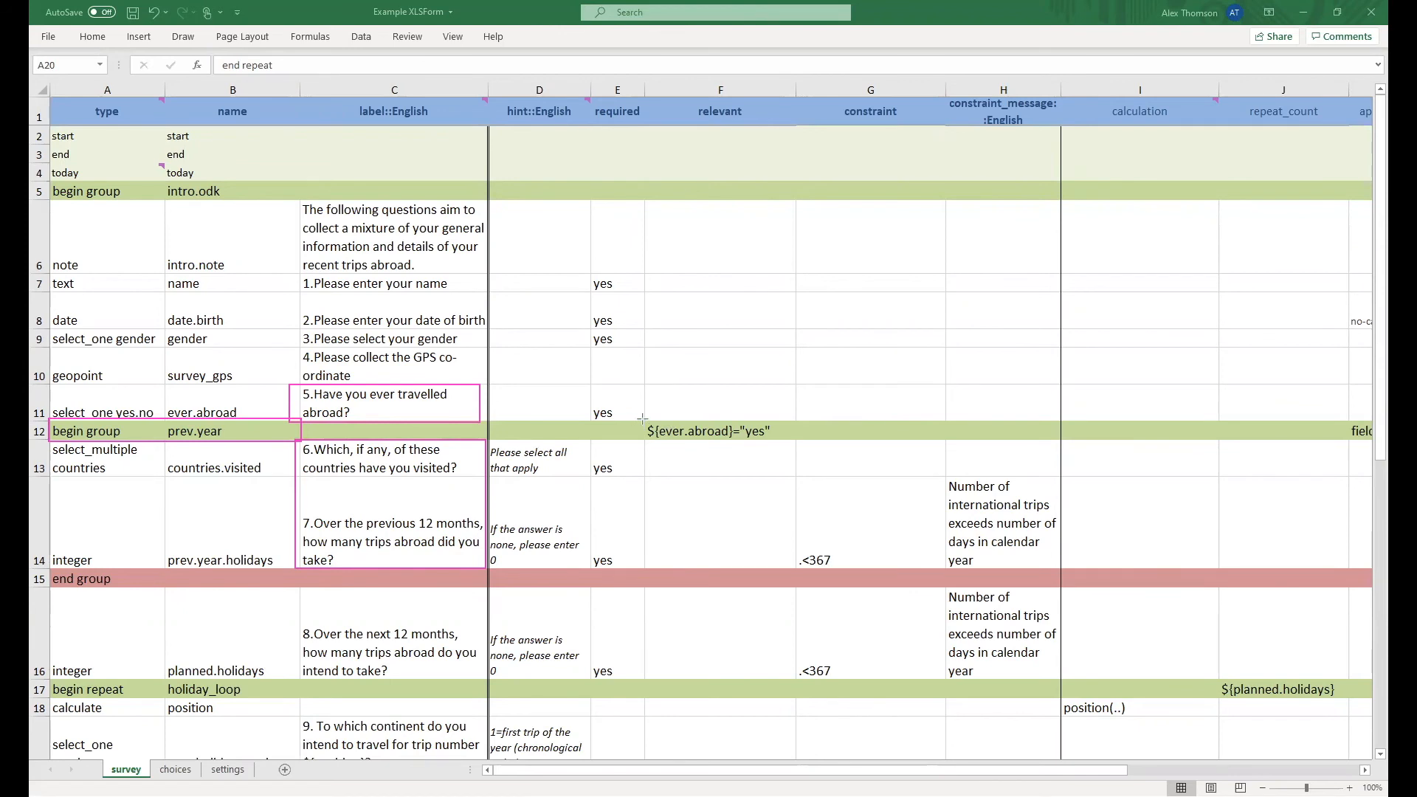
pyautogui.click(708, 431)
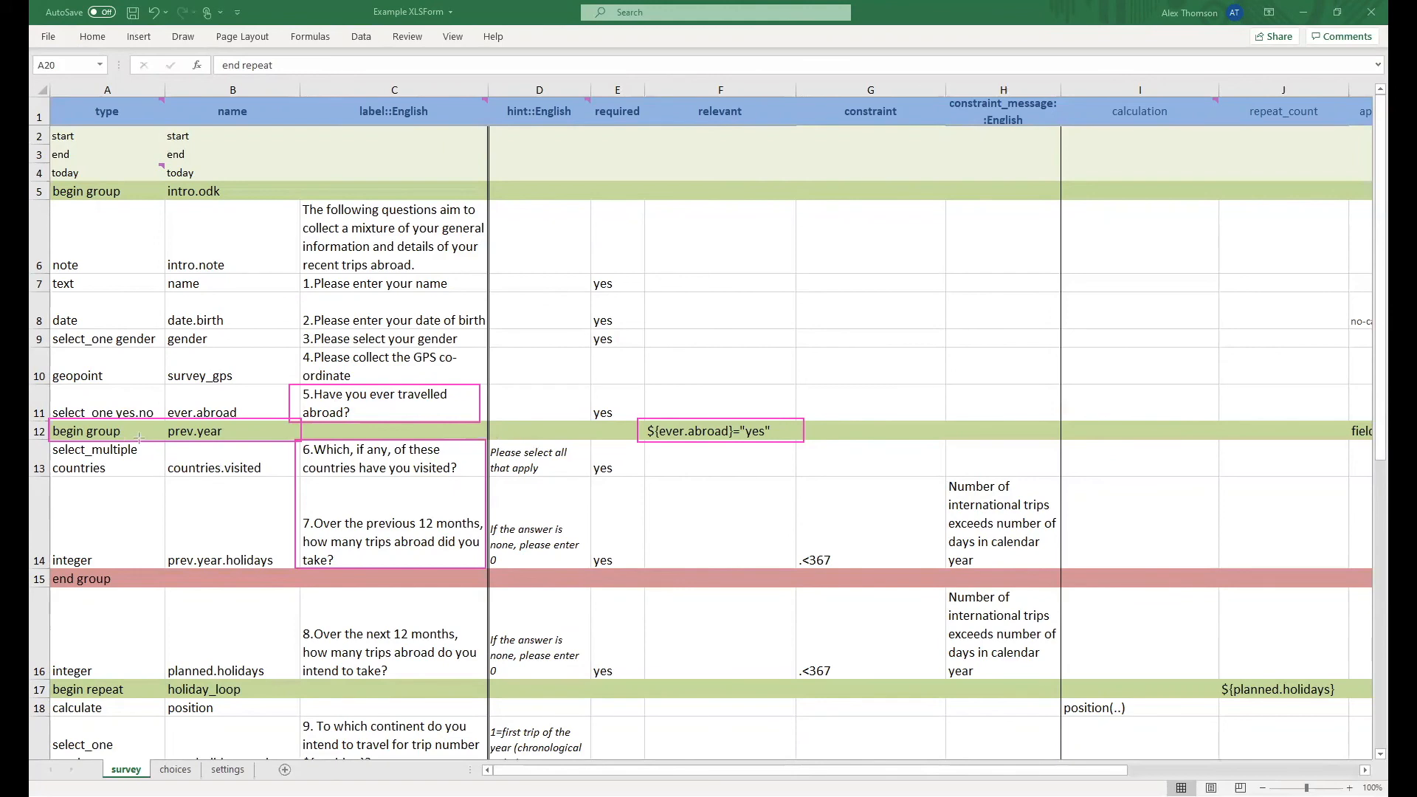
pyautogui.moveTo(317, 507)
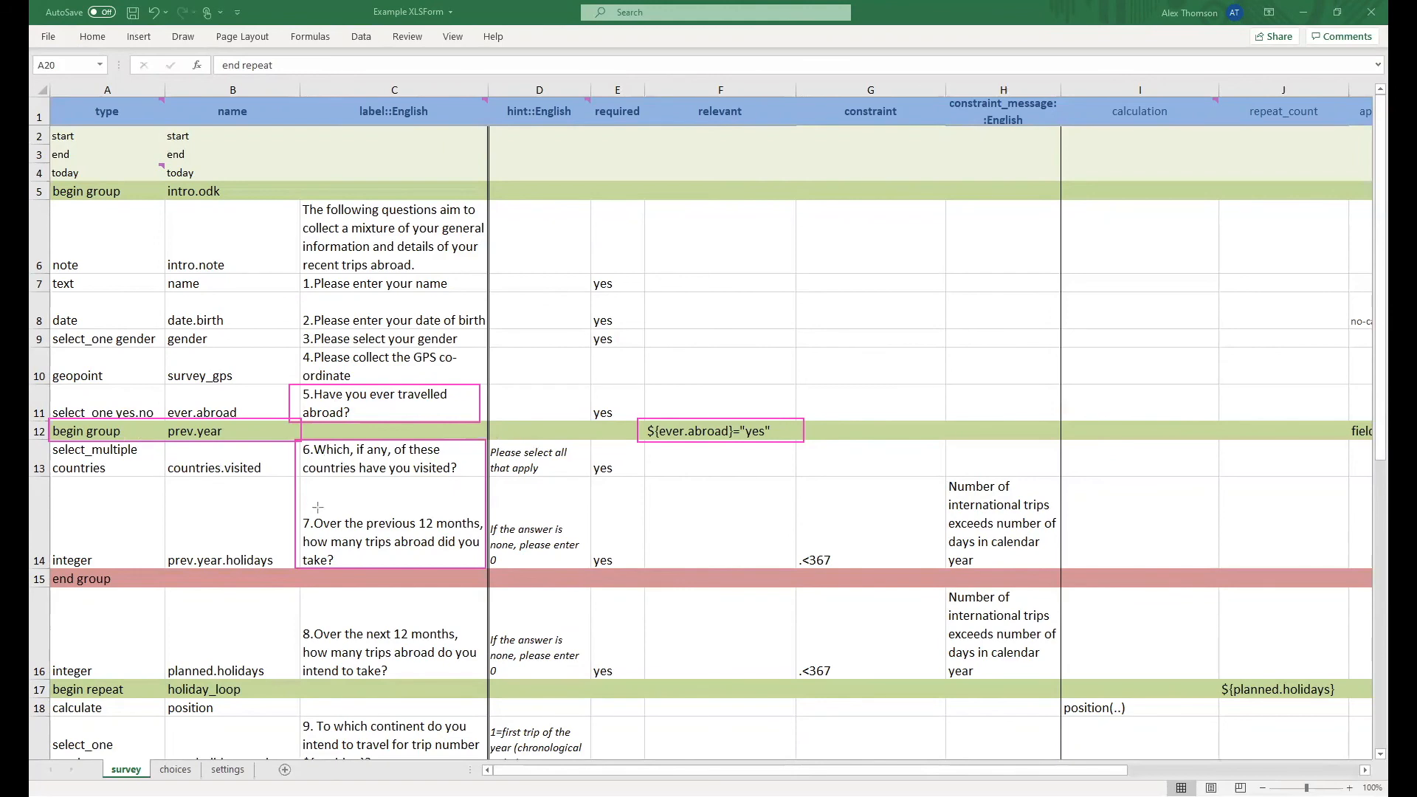